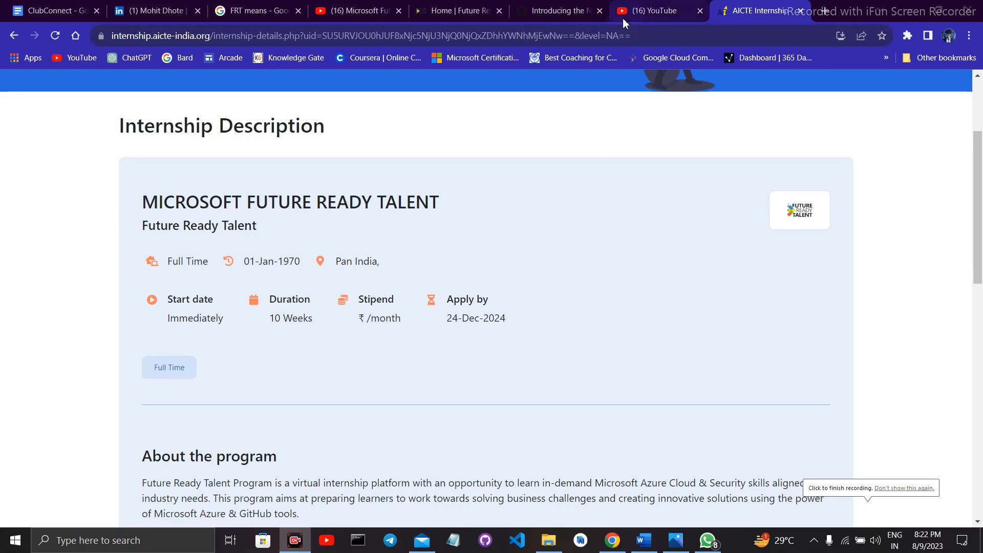
pyautogui.moveTo(546, 116)
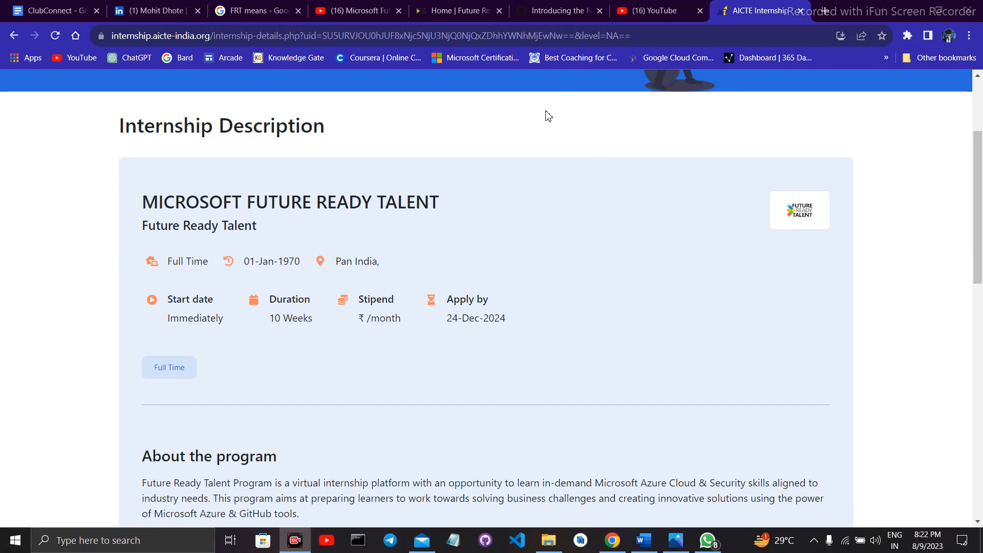
pyautogui.moveTo(573, 104)
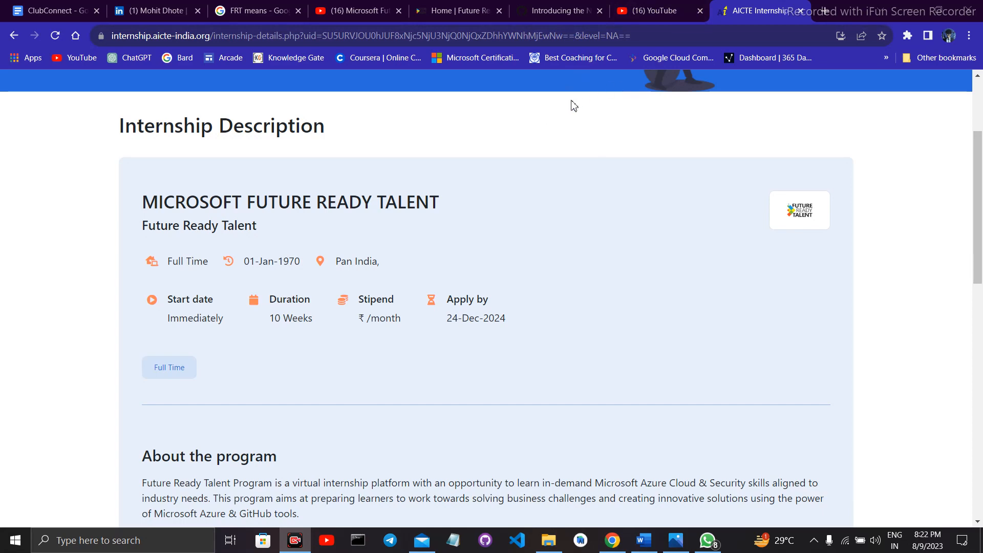
pyautogui.moveTo(372, 151)
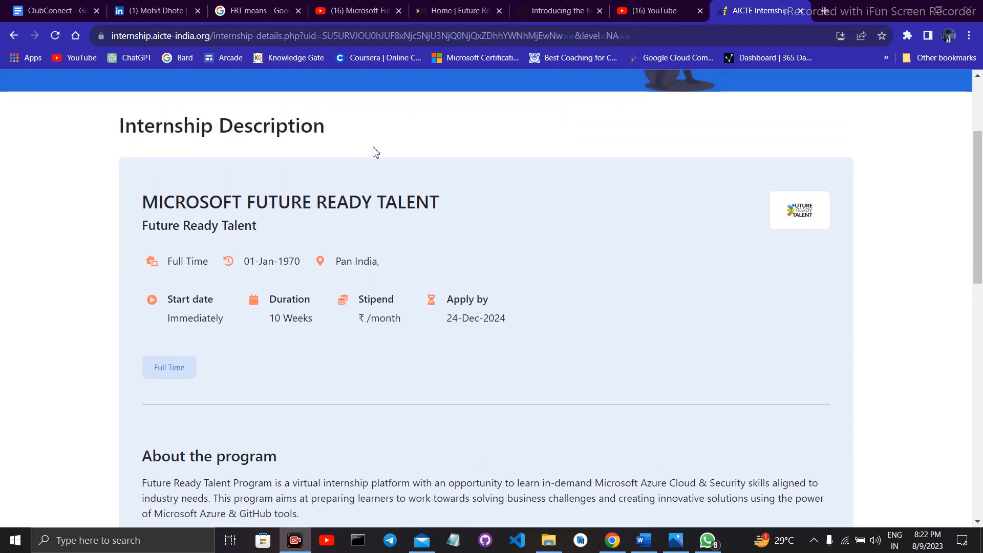
pyautogui.moveTo(133, 197)
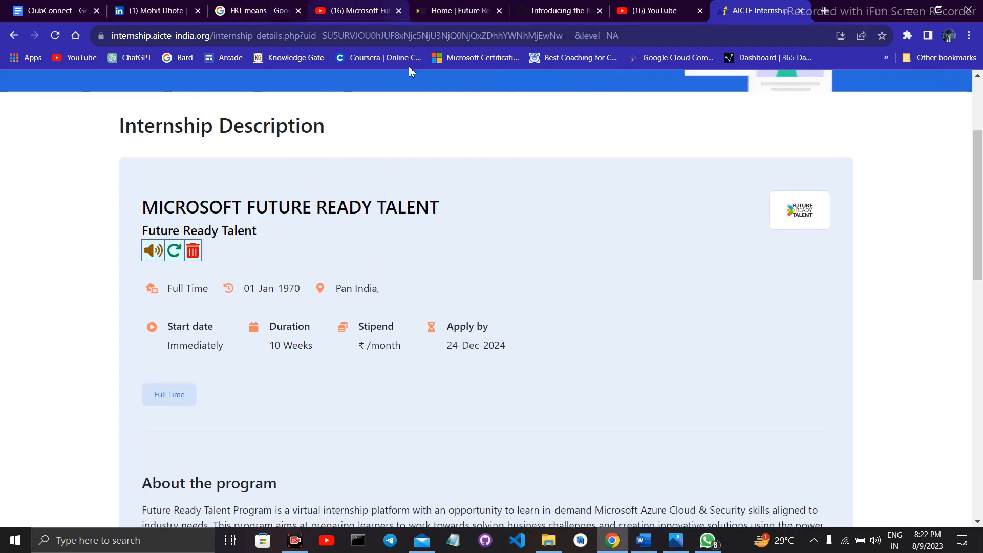
pyautogui.moveTo(540, 365)
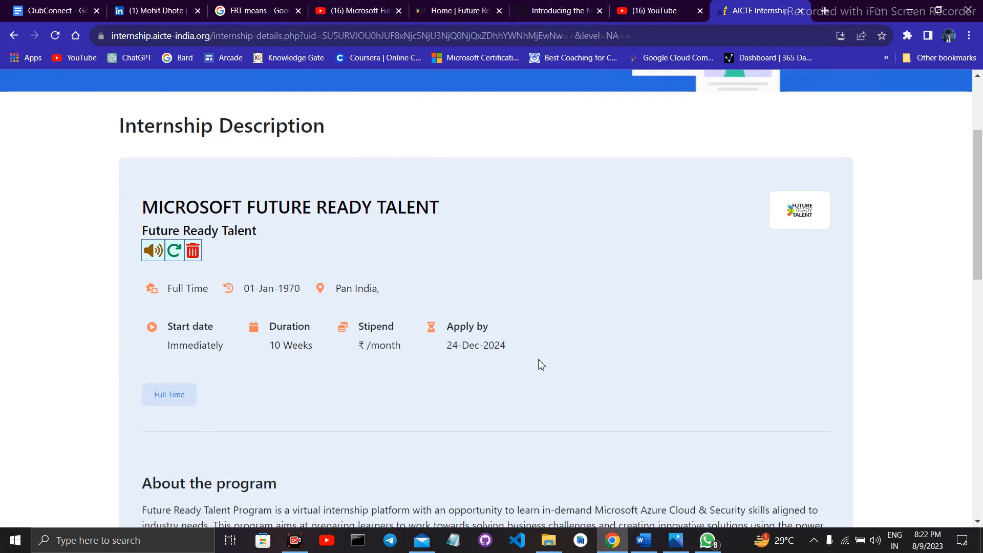
pyautogui.moveTo(198, 204)
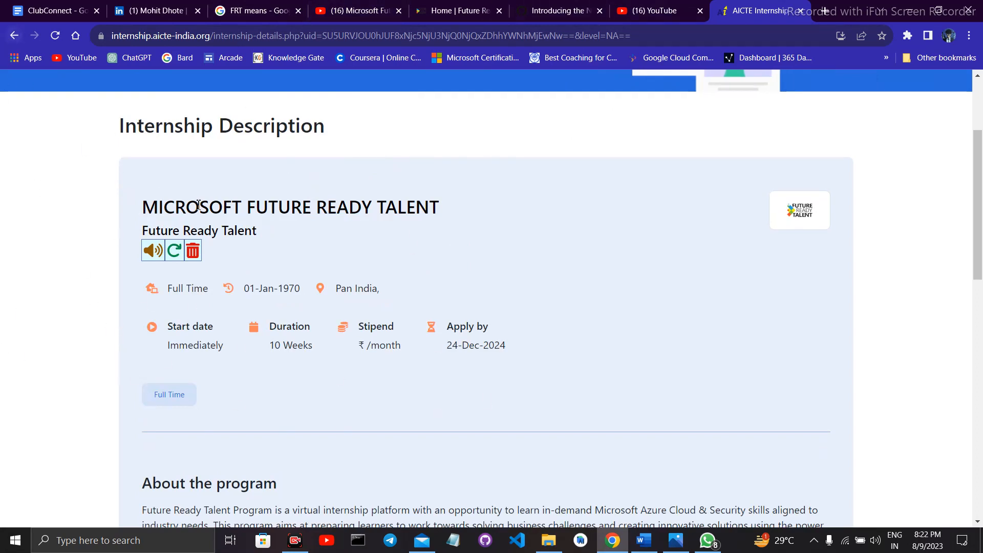
pyautogui.moveTo(97, 255)
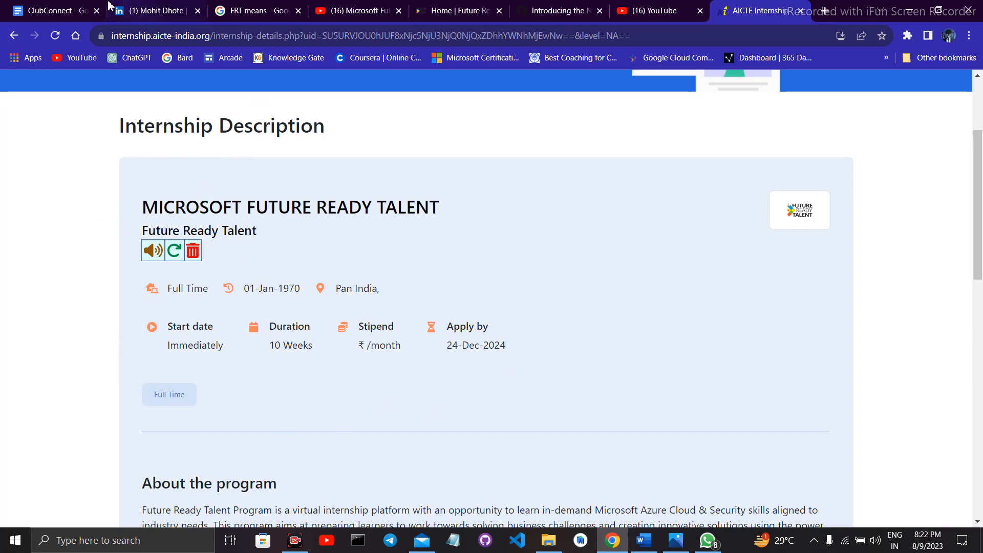
pyautogui.moveTo(231, 194)
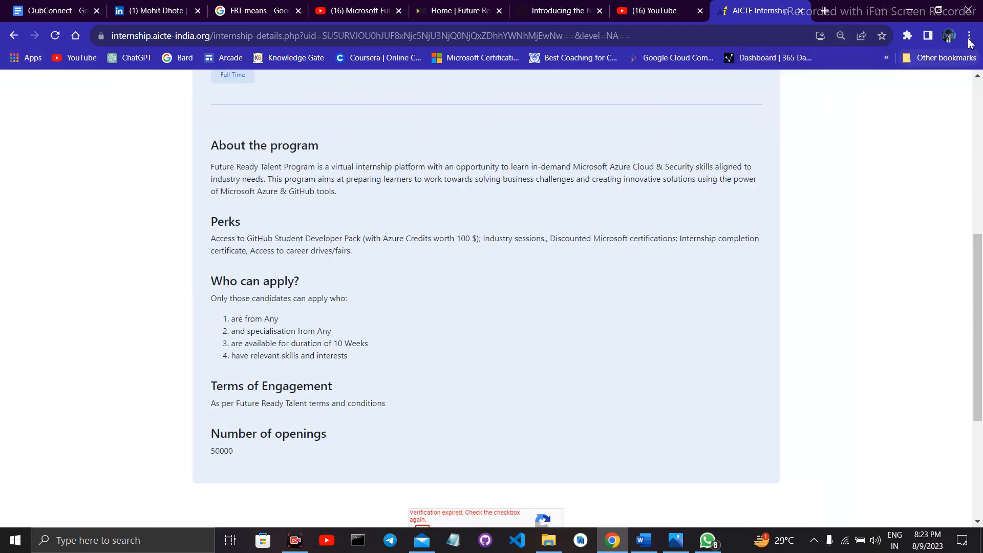
# Tick the 'I'm not a robot' check (redoing it after expiry) and apply for the Microsoft Future Ready Talent internship.
pyautogui.click(968, 35)
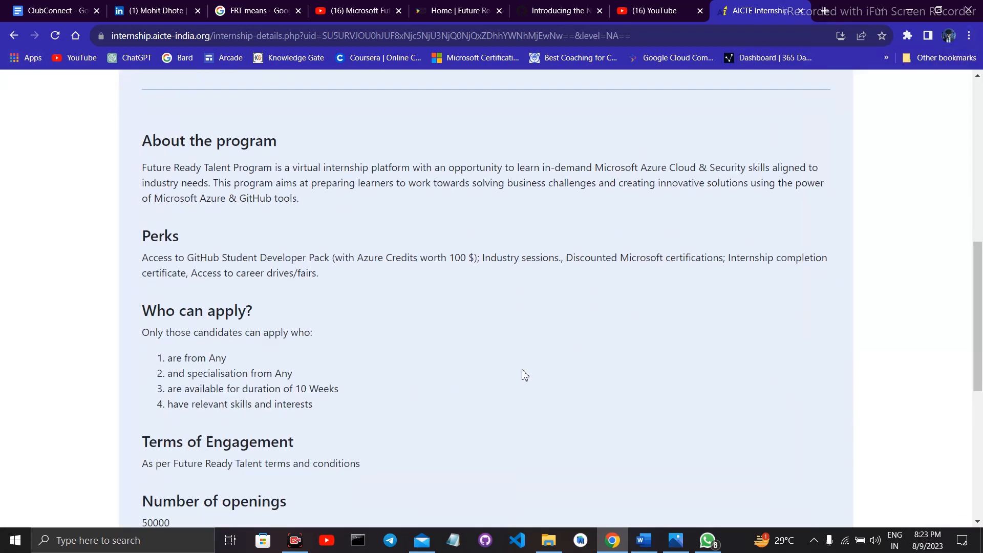
pyautogui.scroll(-3)
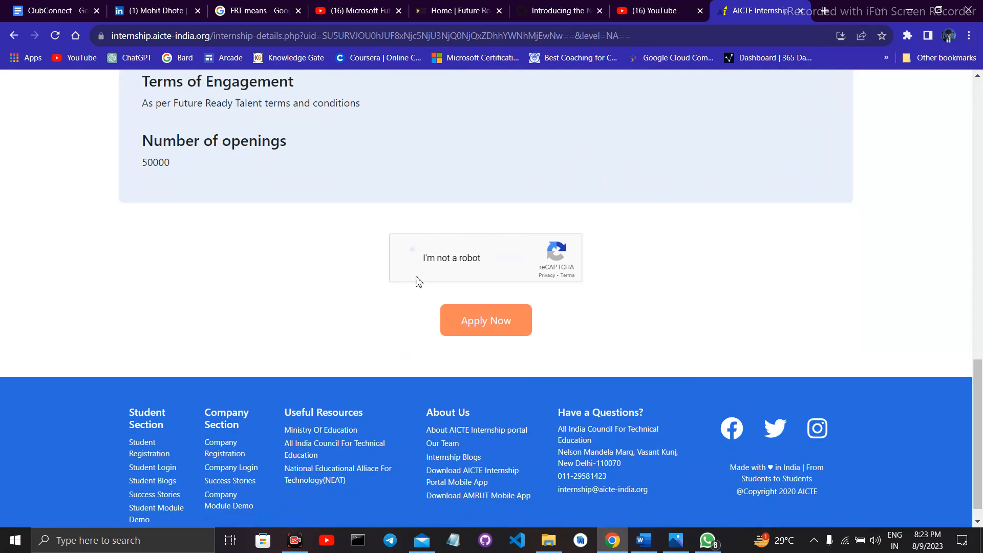
pyautogui.click(409, 258)
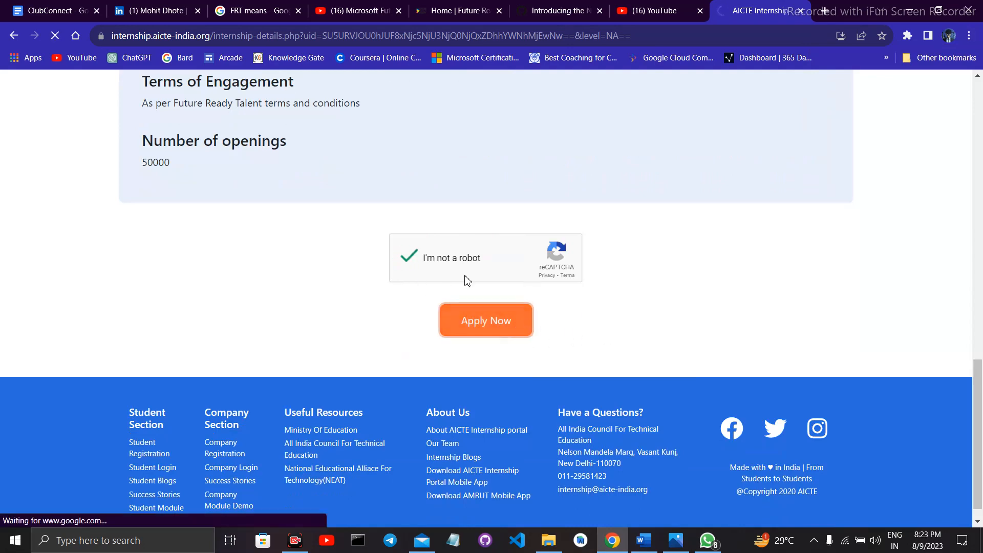
pyautogui.click(485, 321)
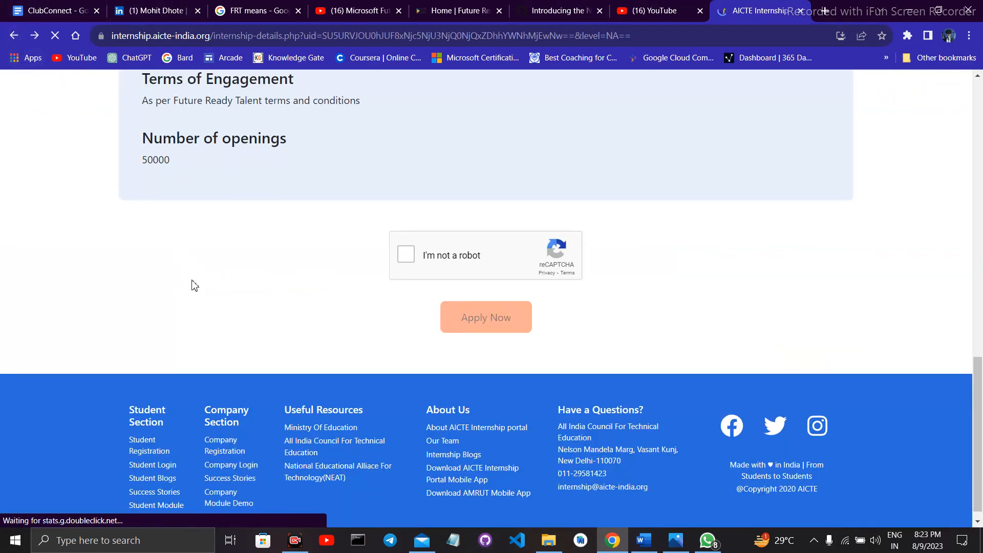
pyautogui.click(405, 254)
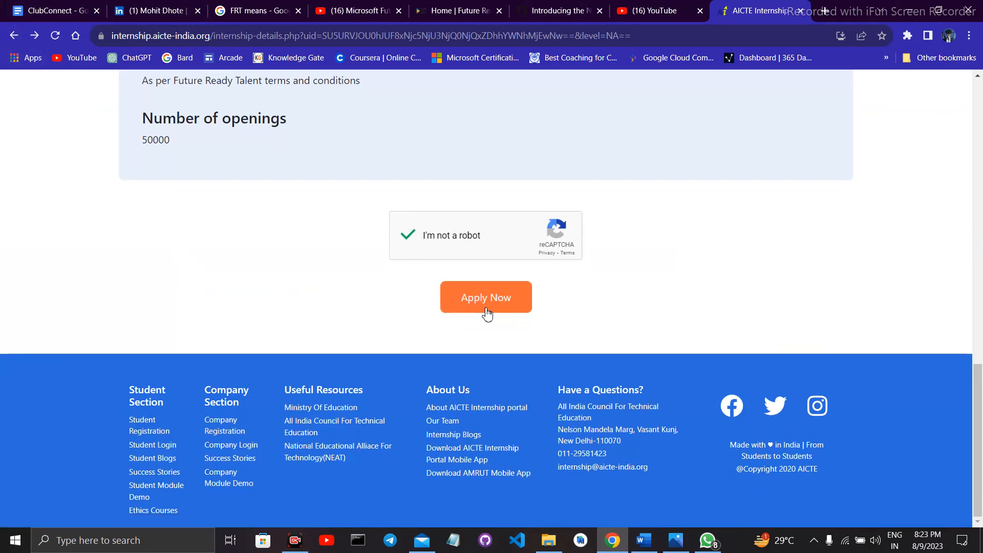
pyautogui.click(485, 297)
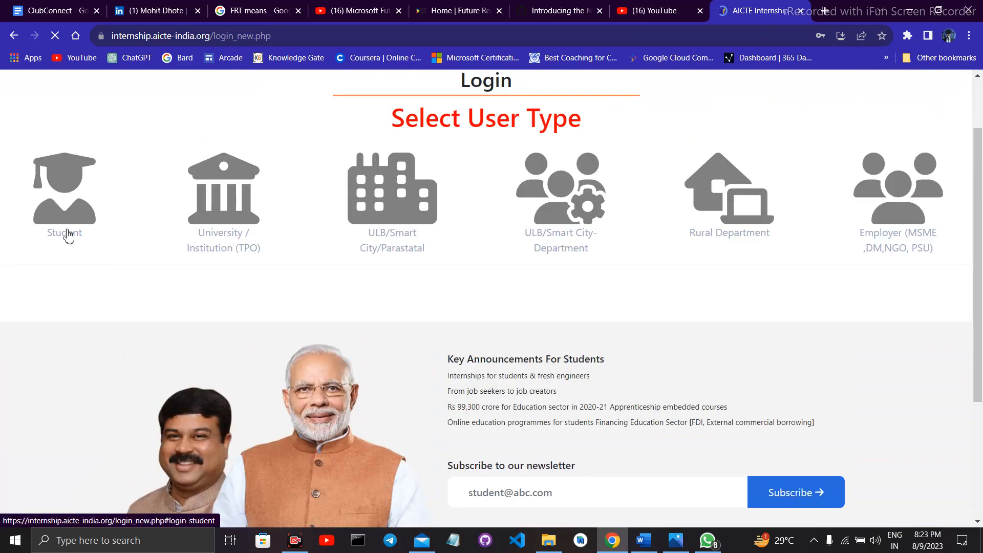
# Log in as a Student with the saved credentials after confirming the reCAPTCHA.
pyautogui.click(63, 188)
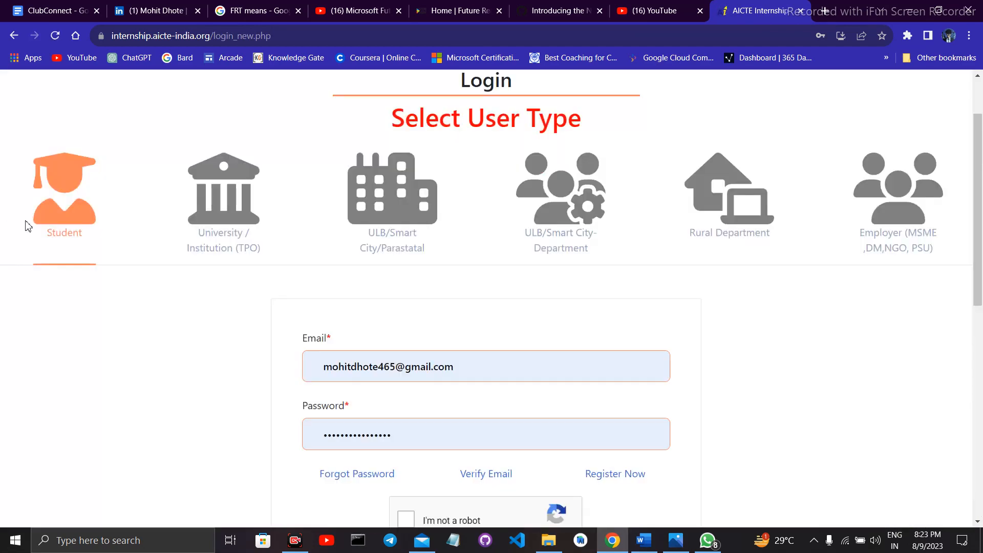
pyautogui.scroll(-3)
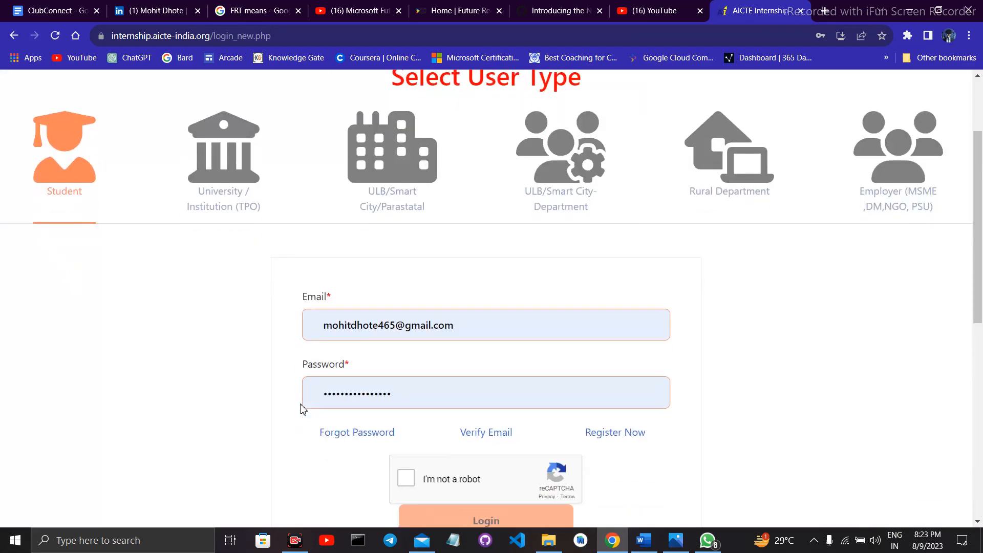
pyautogui.click(406, 478)
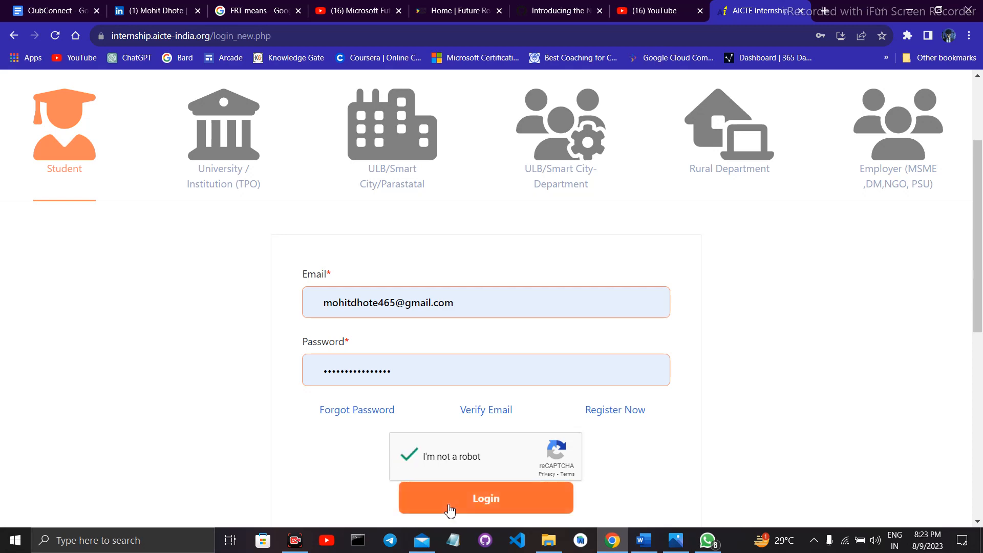
pyautogui.click(486, 497)
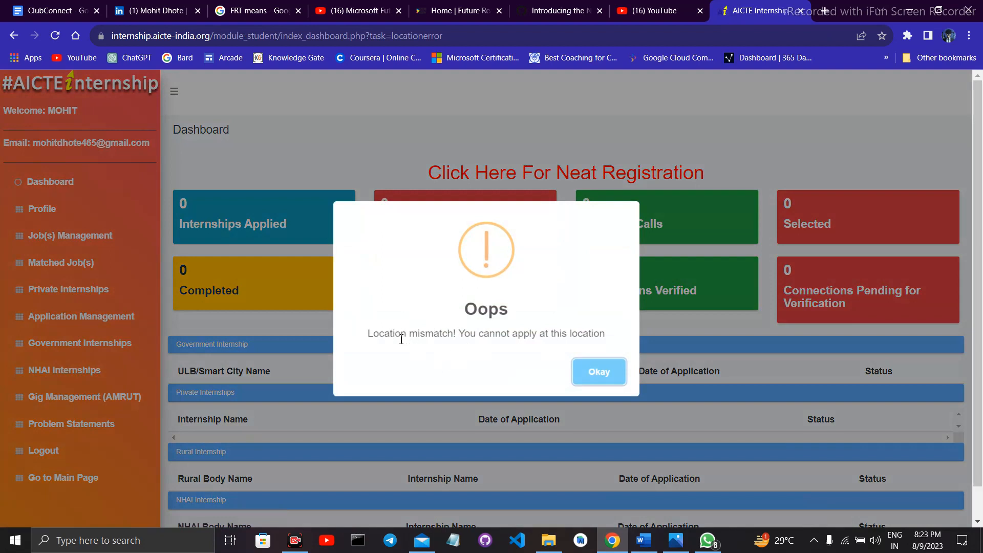
pyautogui.moveTo(272, 332)
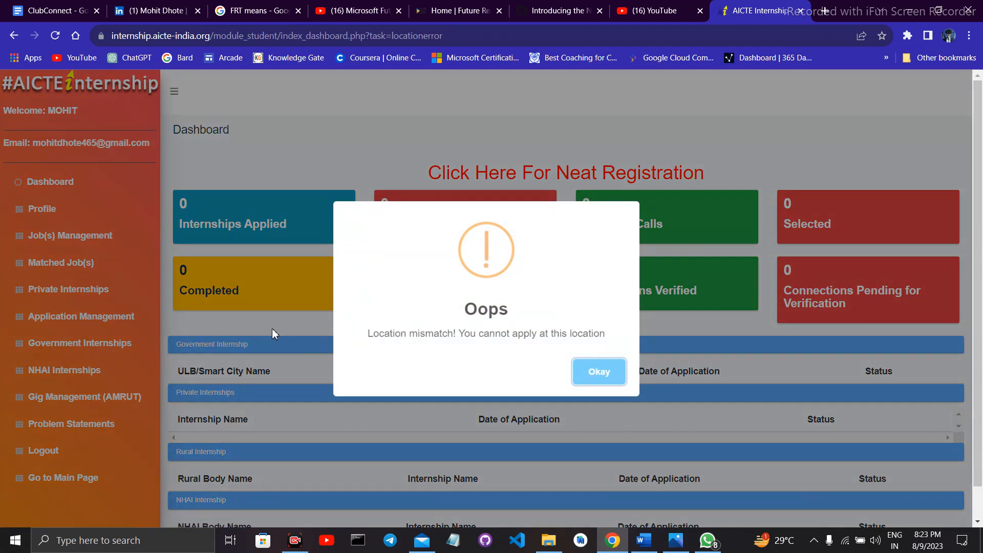
pyautogui.moveTo(227, 322)
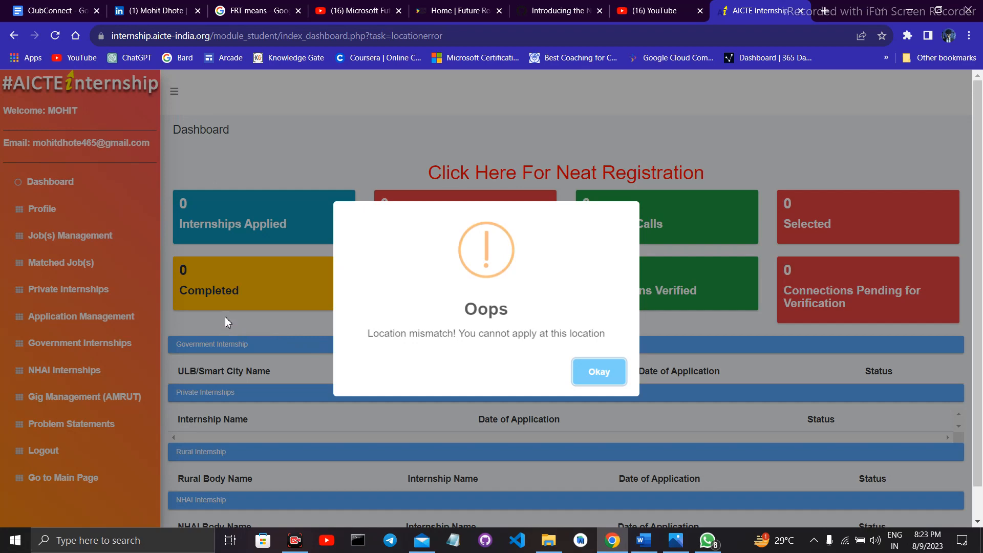
pyautogui.moveTo(198, 309)
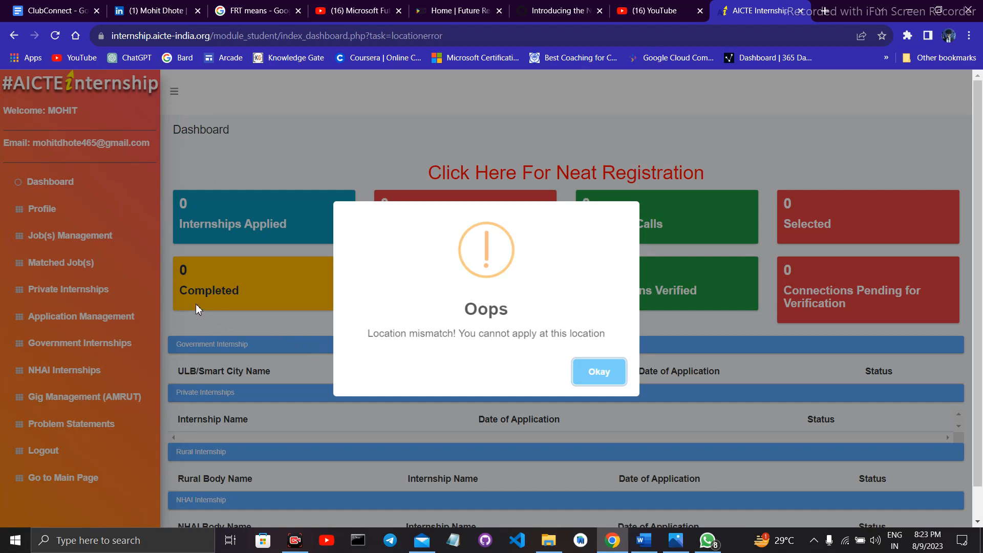
pyautogui.moveTo(379, 328)
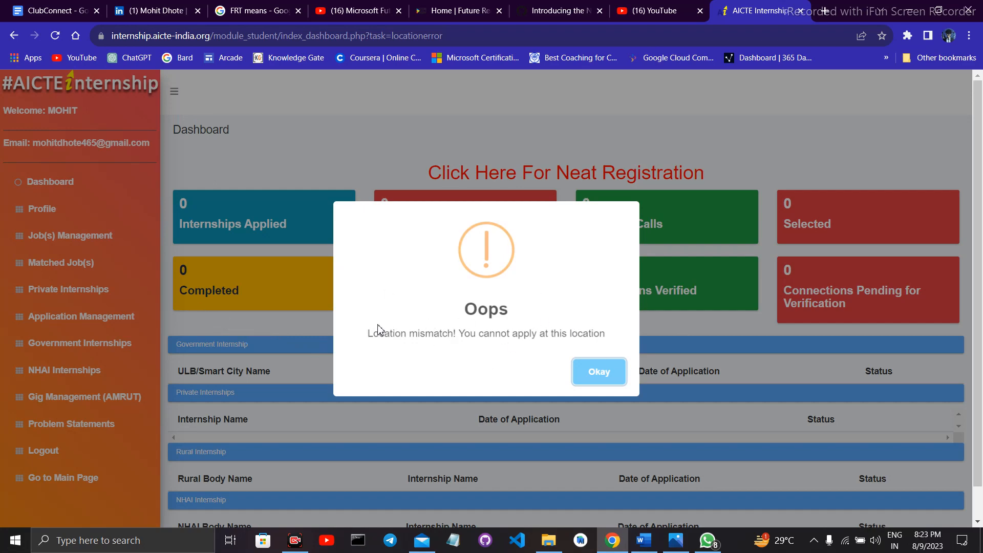
pyautogui.moveTo(632, 344)
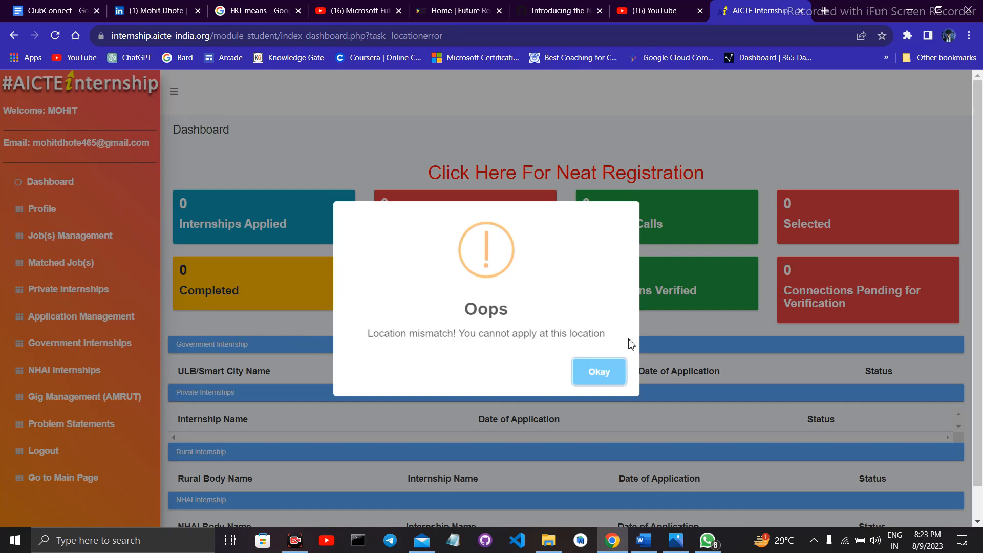
pyautogui.moveTo(505, 333)
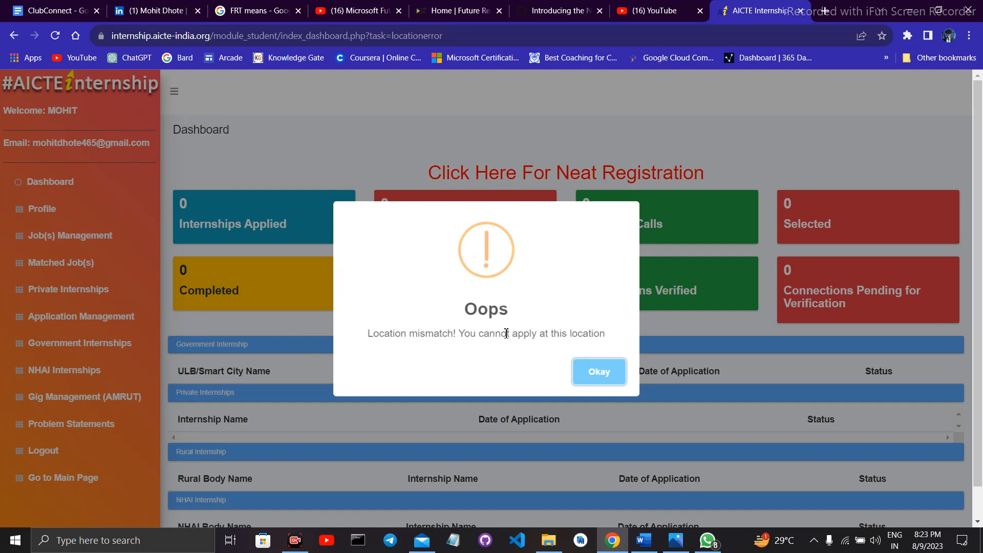
pyautogui.moveTo(419, 337)
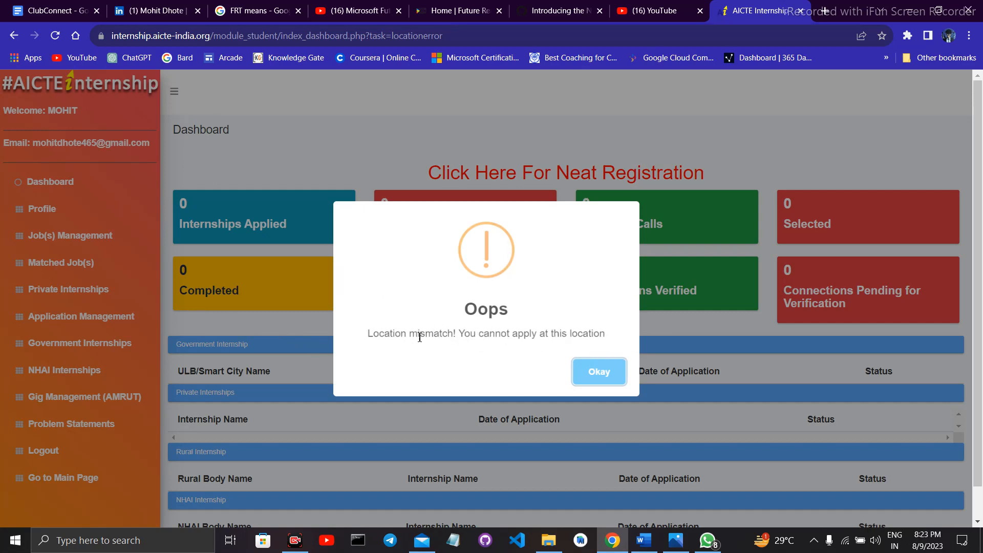
pyautogui.moveTo(408, 289)
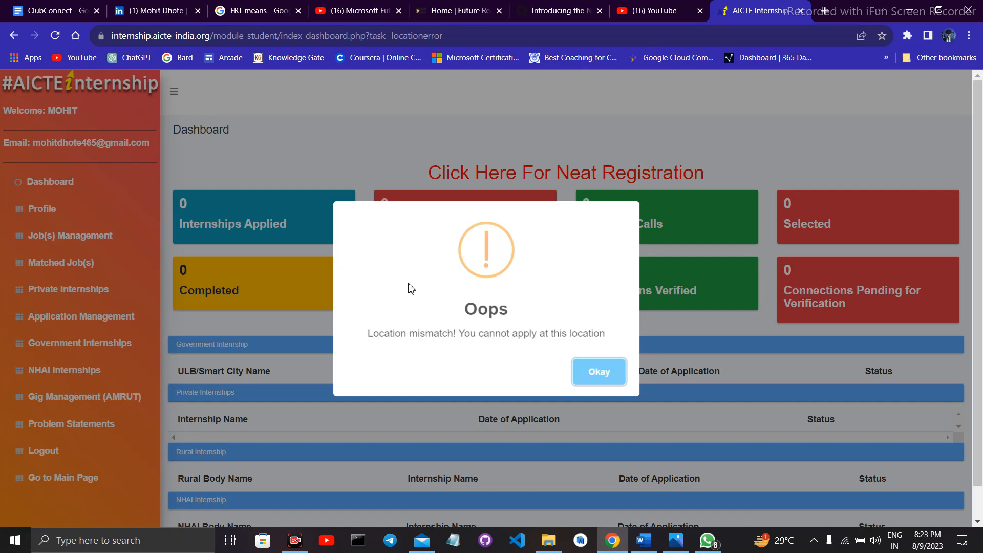
pyautogui.moveTo(500, 195)
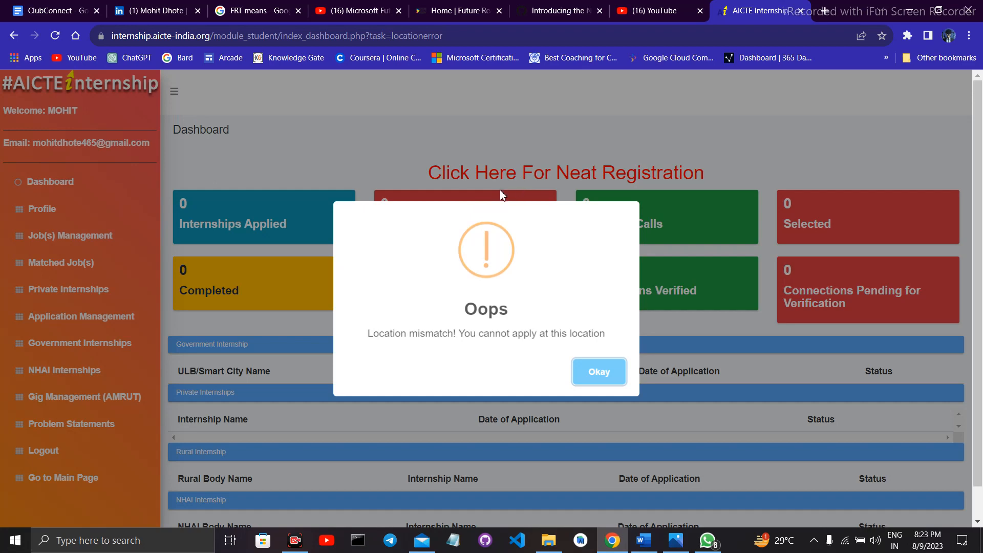
pyautogui.moveTo(465, 35)
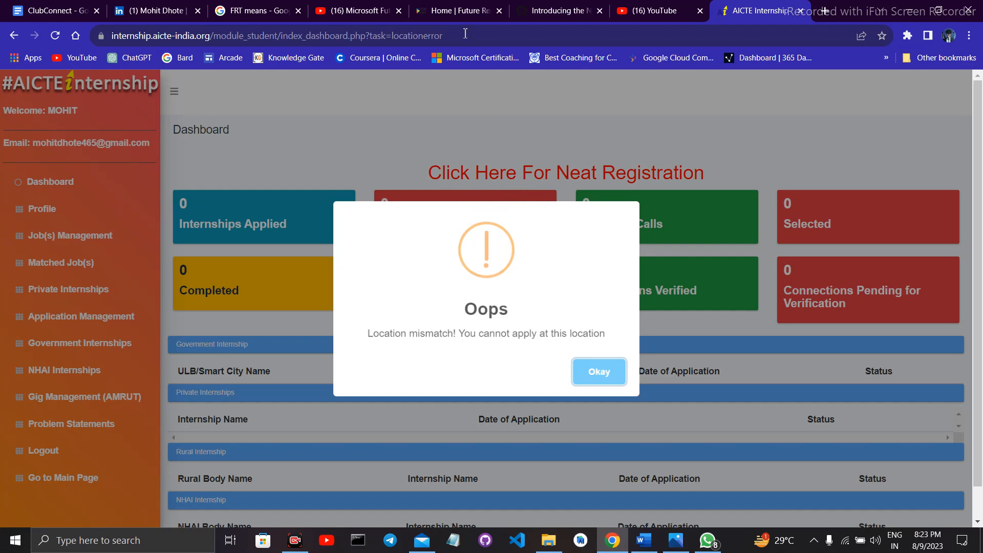
# Switch to the 'Home | Future Ready Talent' browser tab, leaving the location-mismatch error.
pyautogui.click(458, 10)
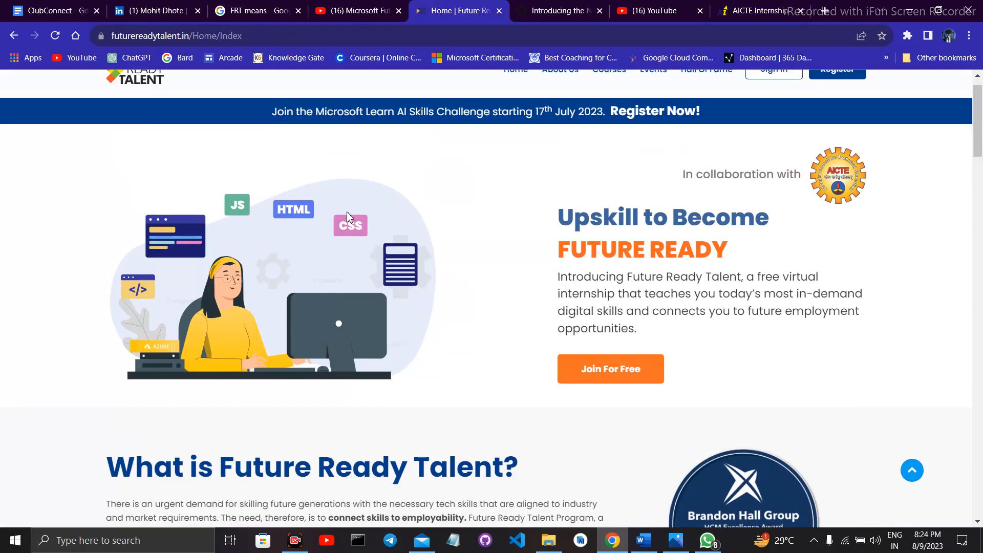
pyautogui.scroll(3)
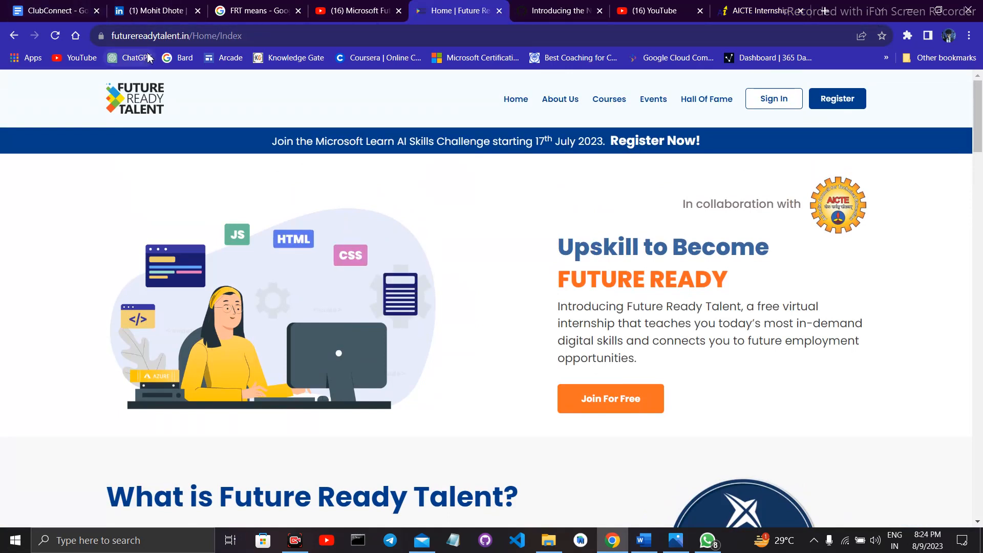
pyautogui.moveTo(225, 174)
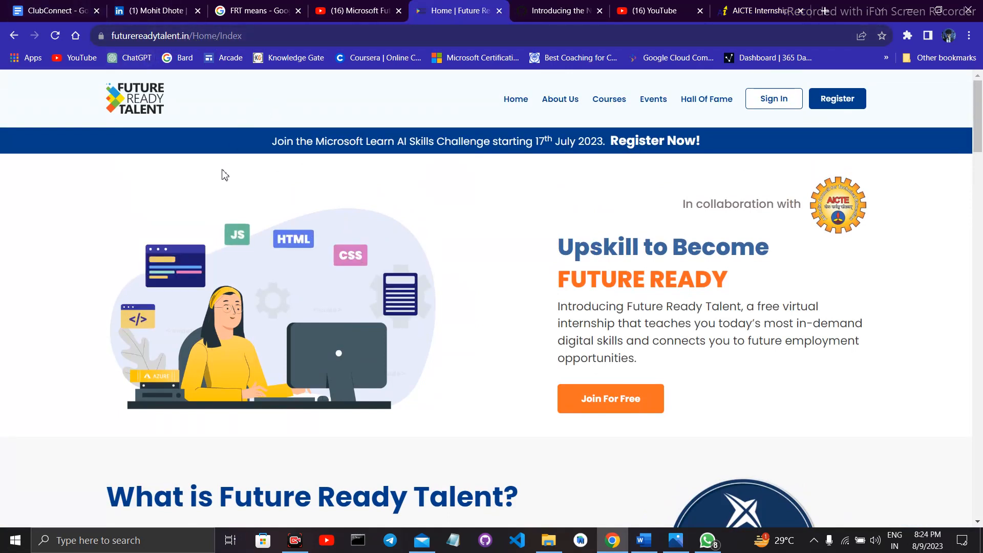
pyautogui.moveTo(518, 175)
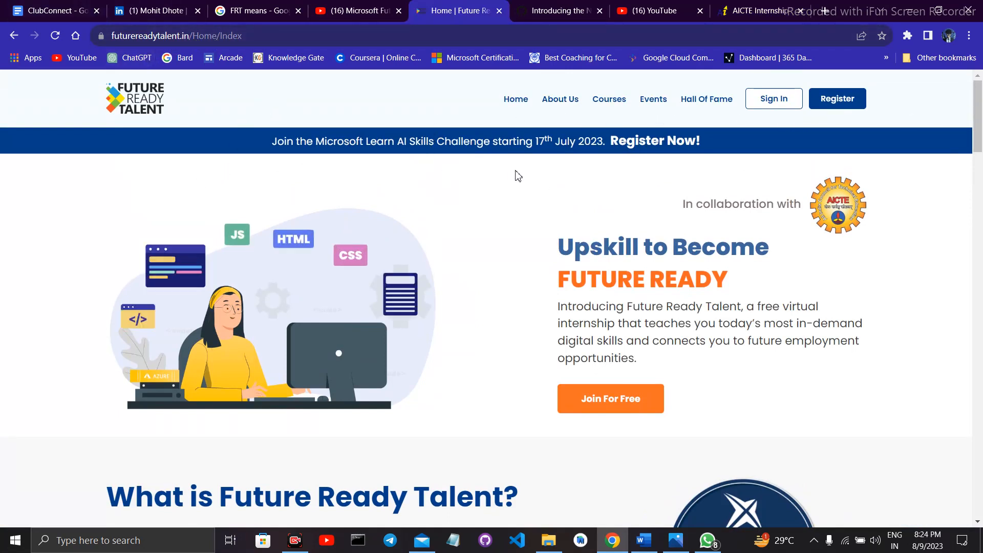
pyautogui.moveTo(357, 141)
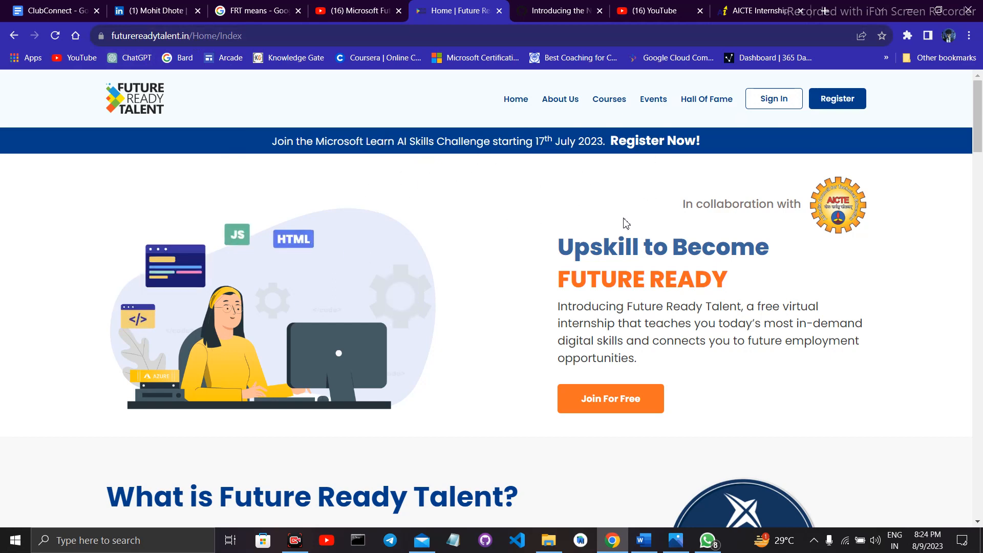
pyautogui.moveTo(502, 209)
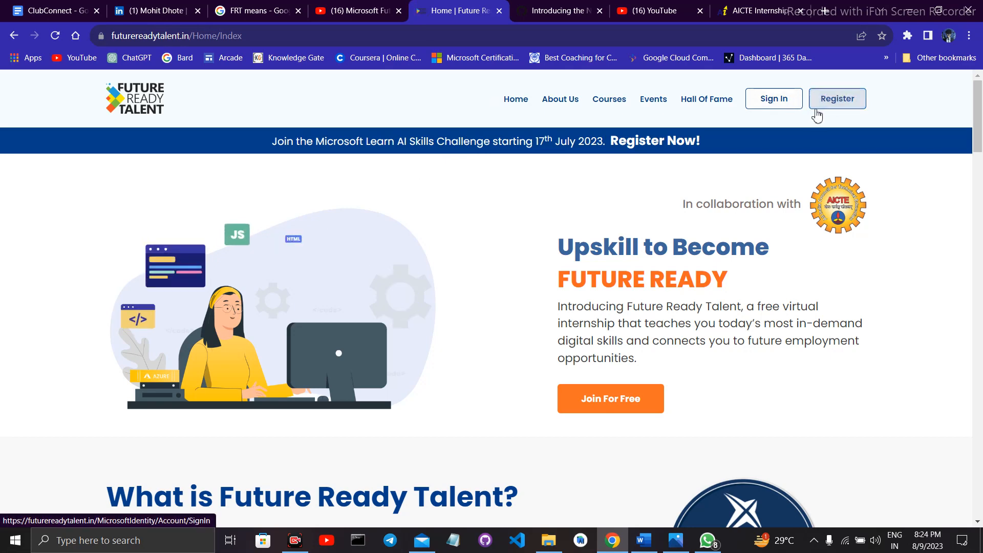
pyautogui.moveTo(774, 98)
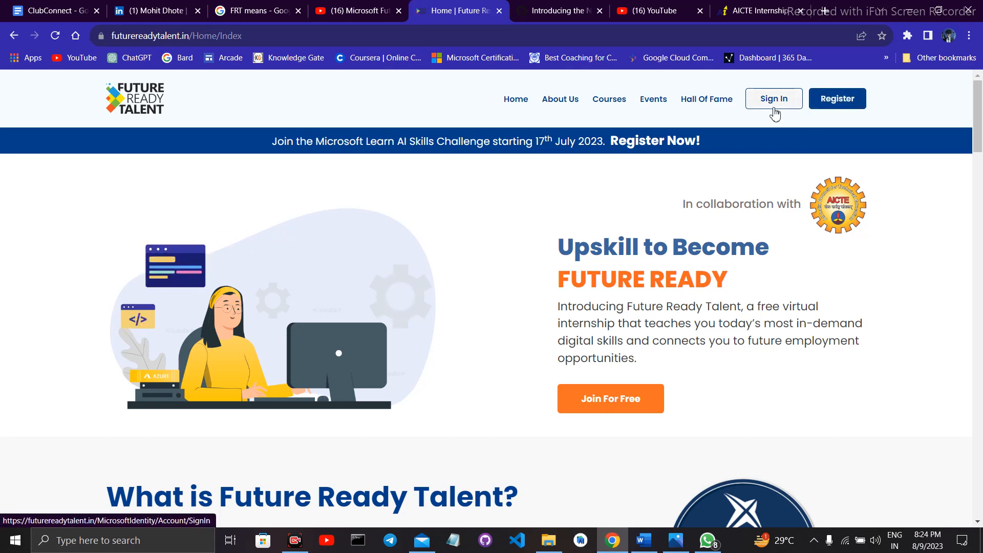
pyautogui.moveTo(793, 108)
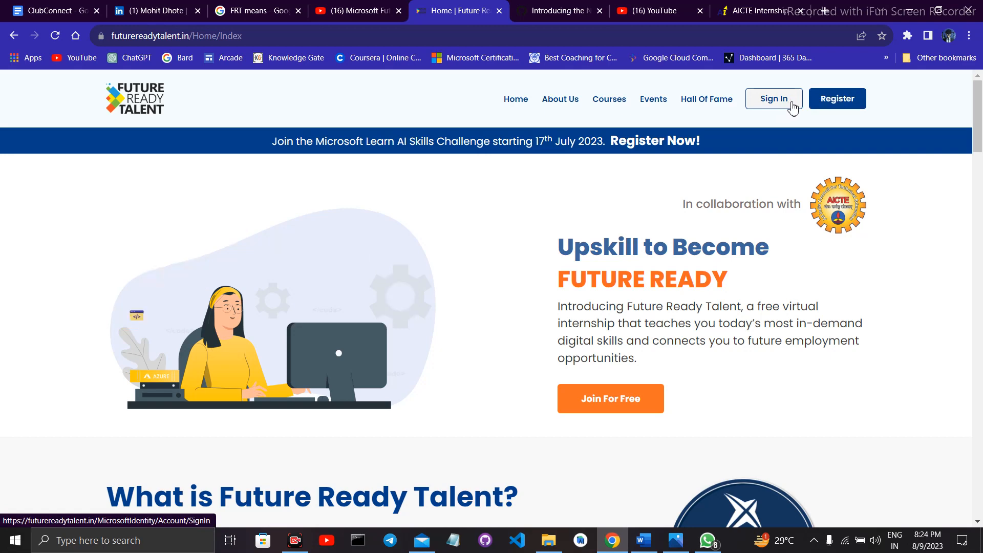
pyautogui.moveTo(836, 99)
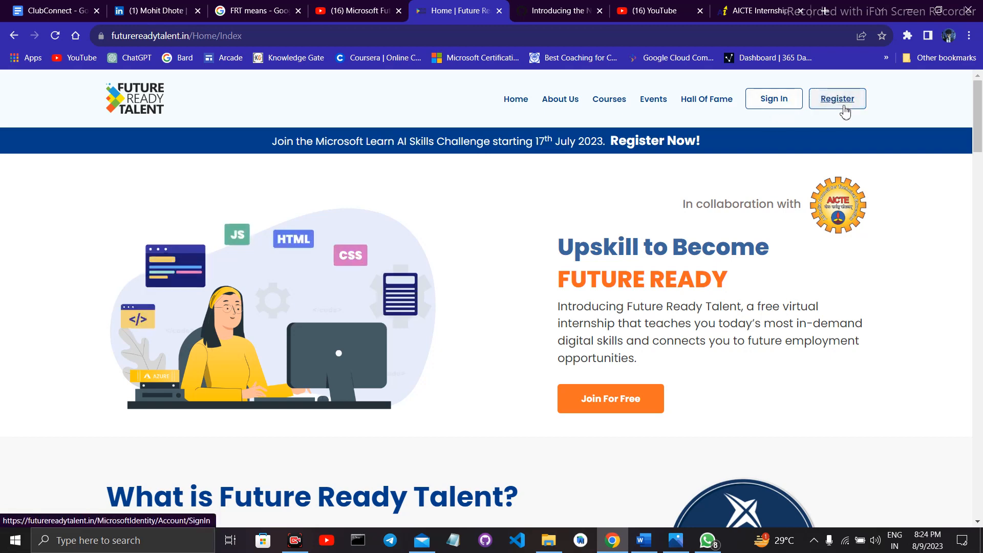
pyautogui.scroll(-3)
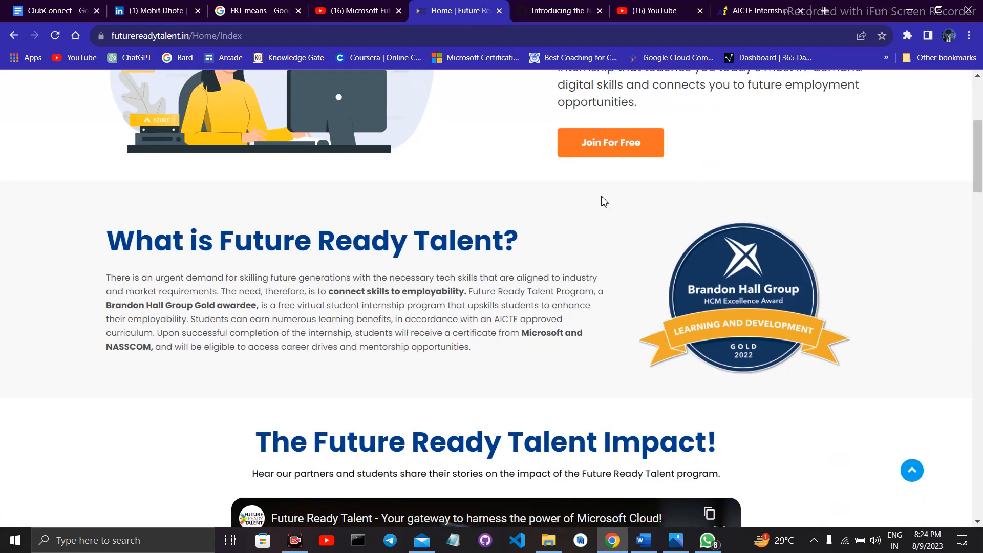
pyautogui.scroll(-3)
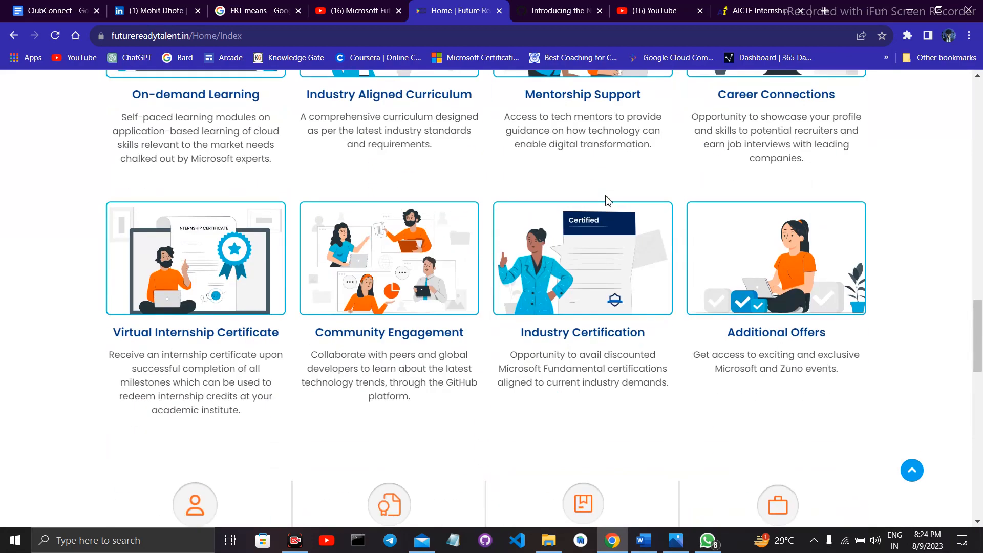
pyautogui.scroll(3)
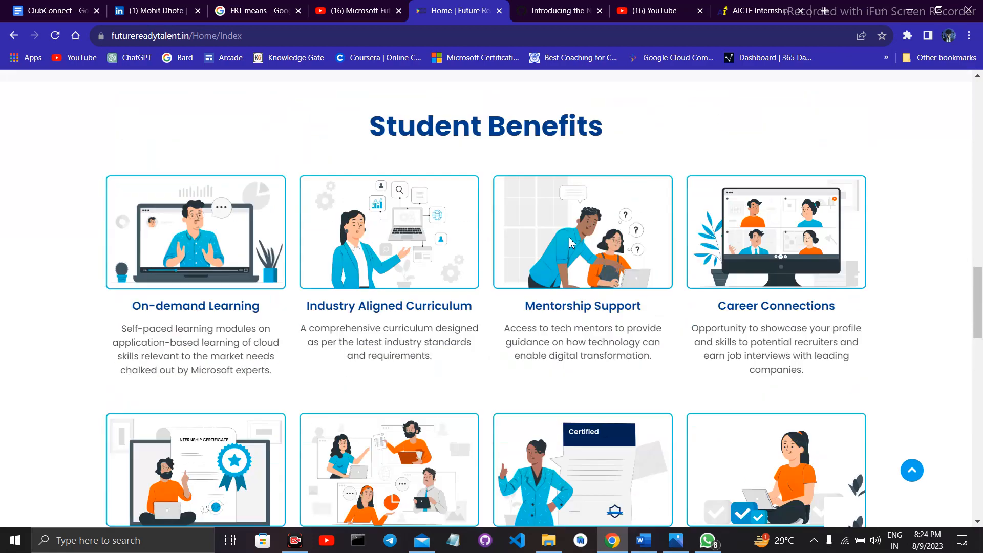
pyautogui.scroll(-3)
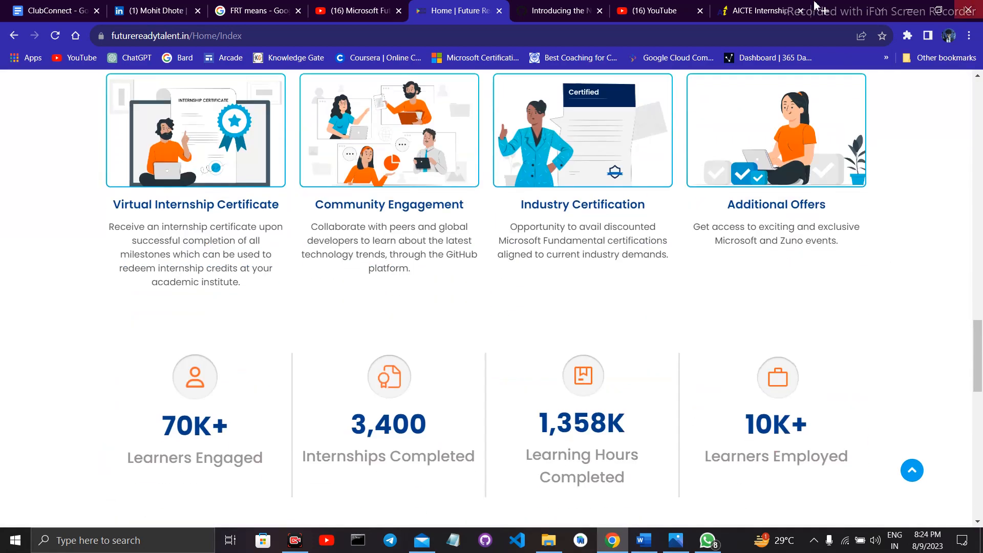
pyautogui.scroll(-3)
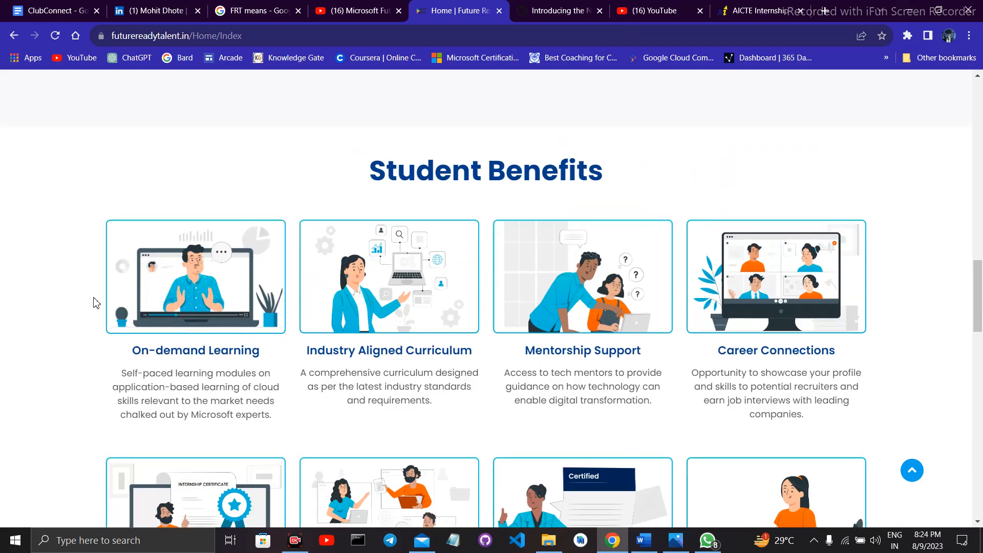
pyautogui.scroll(3)
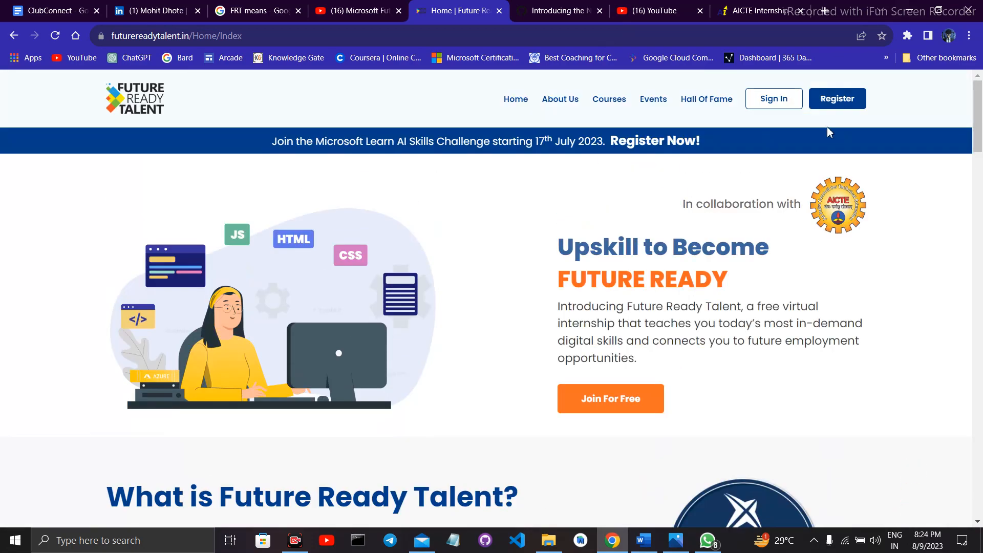
pyautogui.moveTo(707, 540)
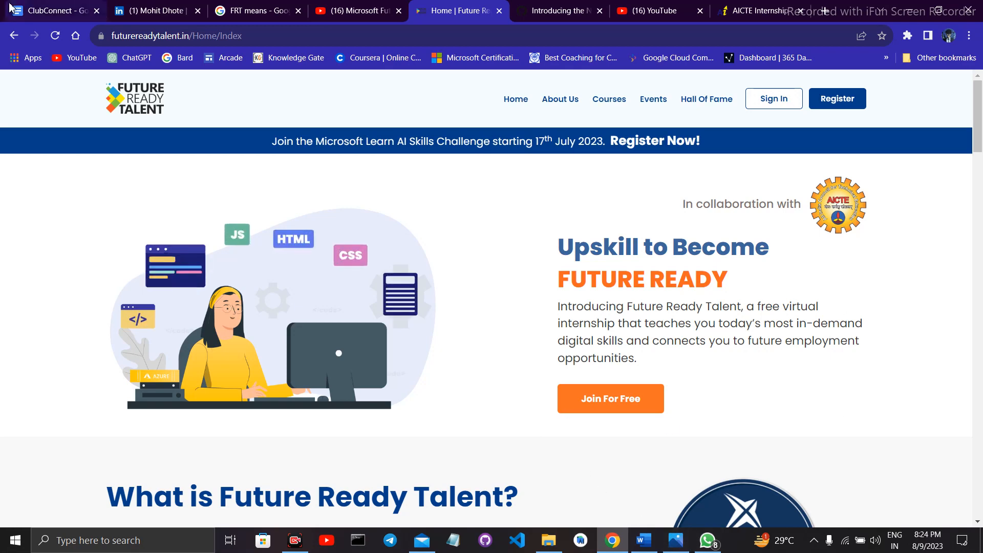
pyautogui.moveTo(40, 130)
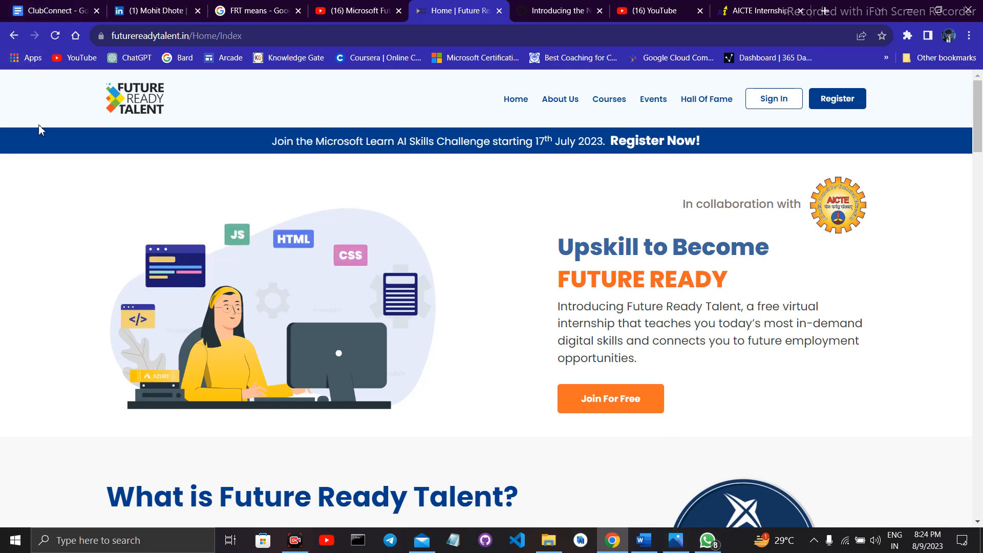